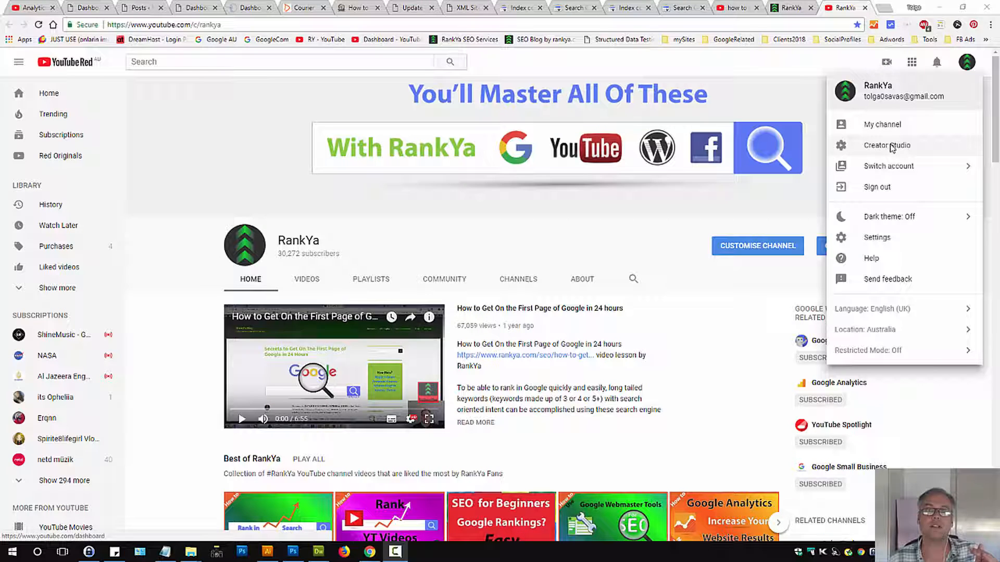
pyautogui.moveTo(908, 409)
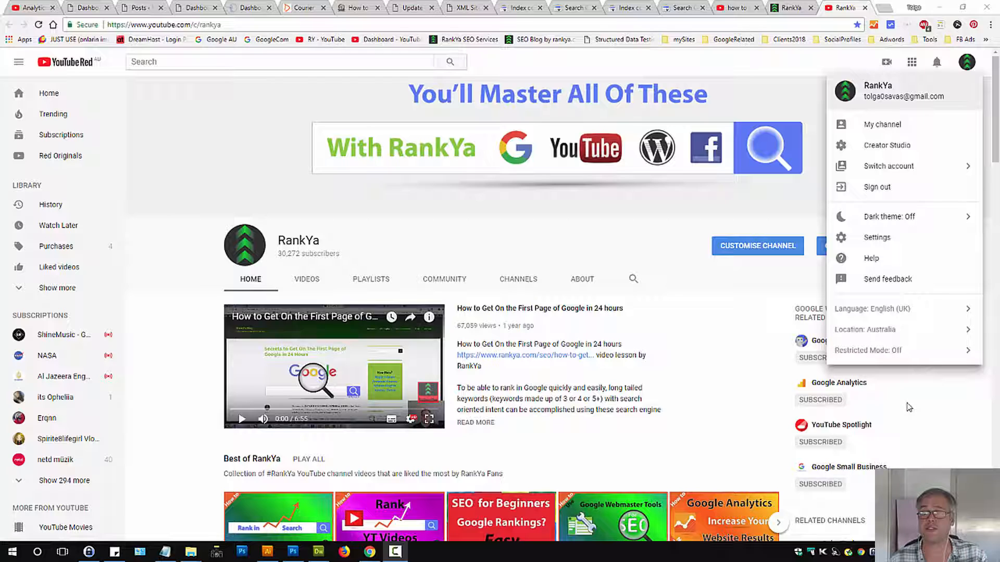
pyautogui.moveTo(930, 411)
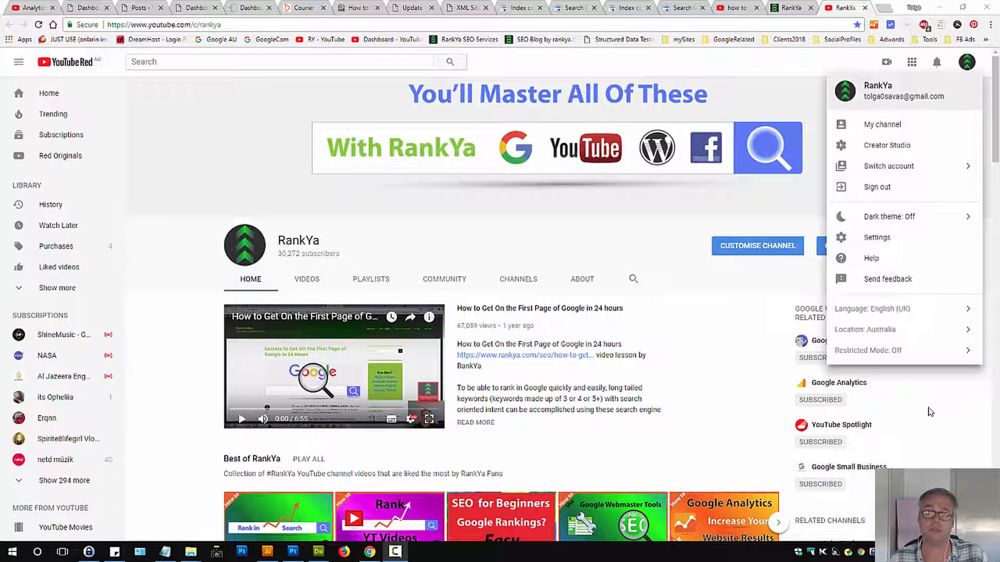
pyautogui.moveTo(965, 68)
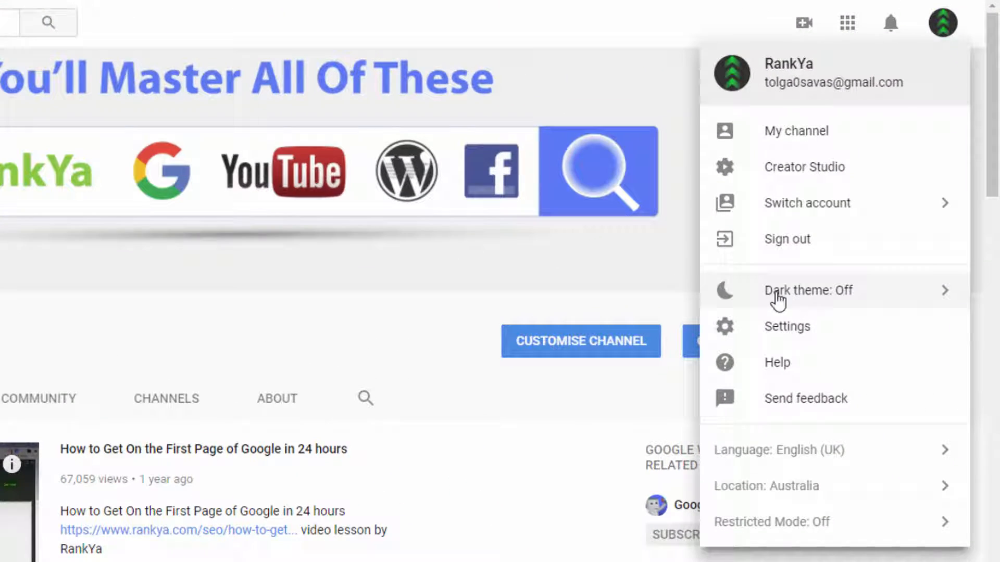
# - Turn YouTube's dark theme on from the profile menu so the channel page goes dark
pyautogui.click(808, 290)
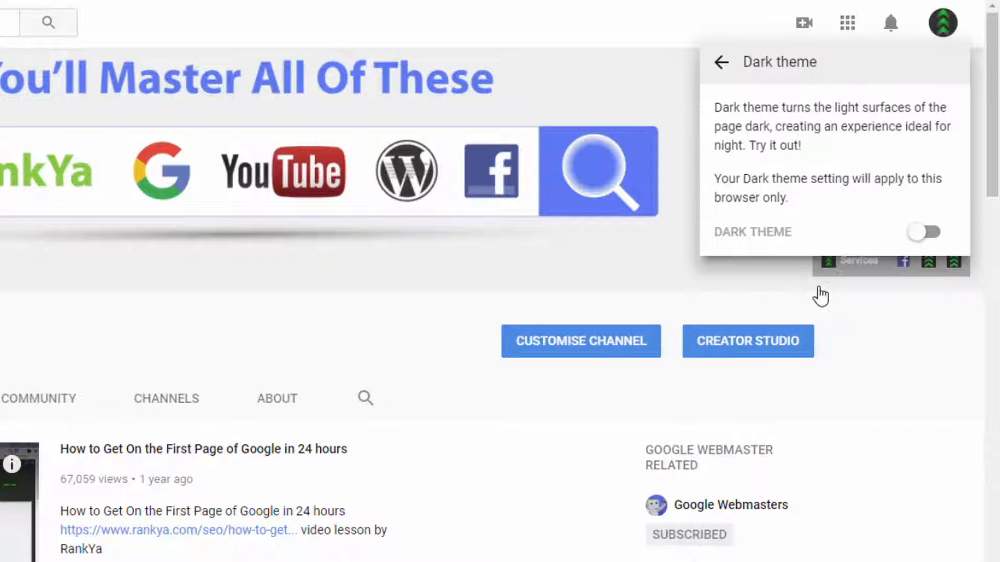
pyautogui.moveTo(922, 231)
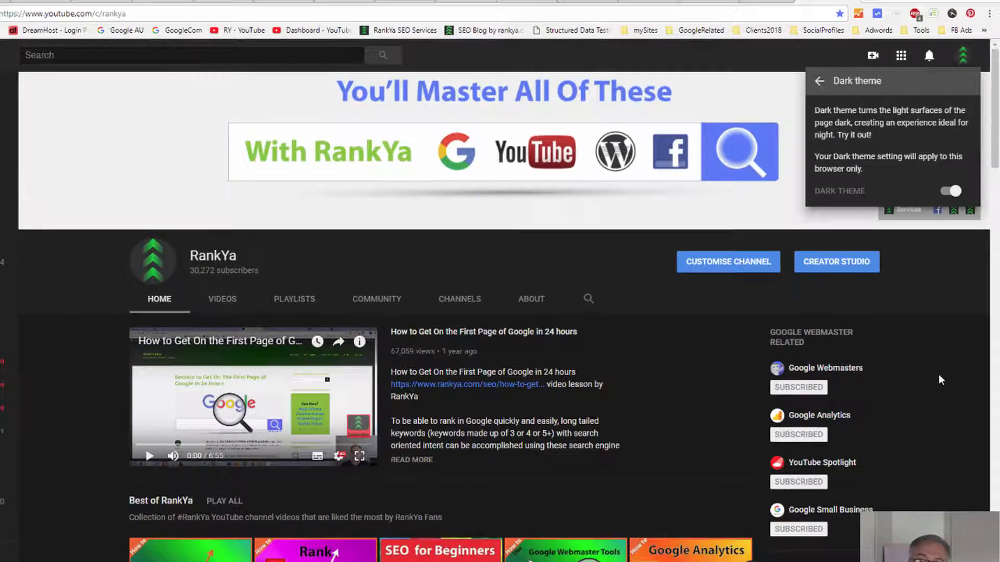
pyautogui.click(19, 61)
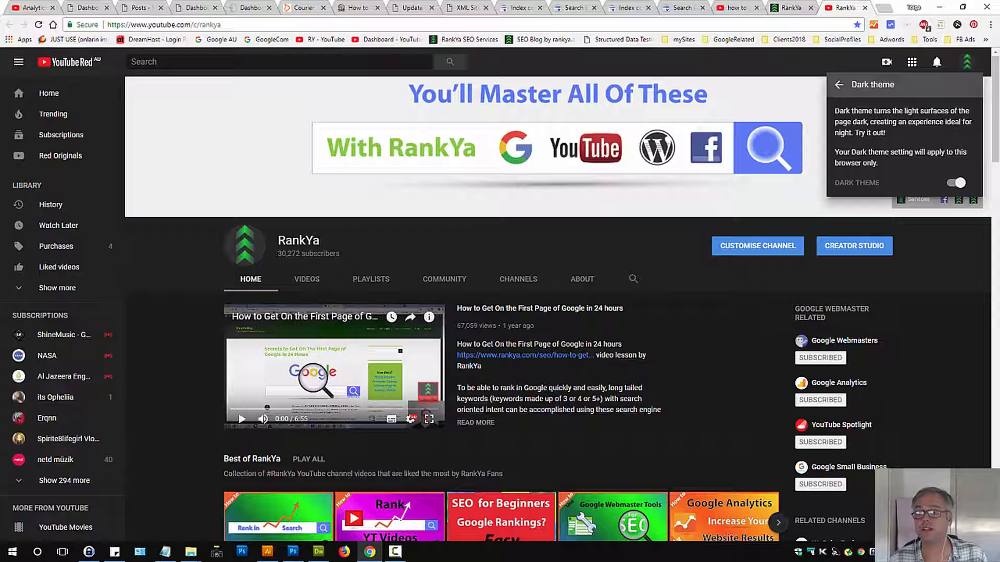
pyautogui.moveTo(968, 103)
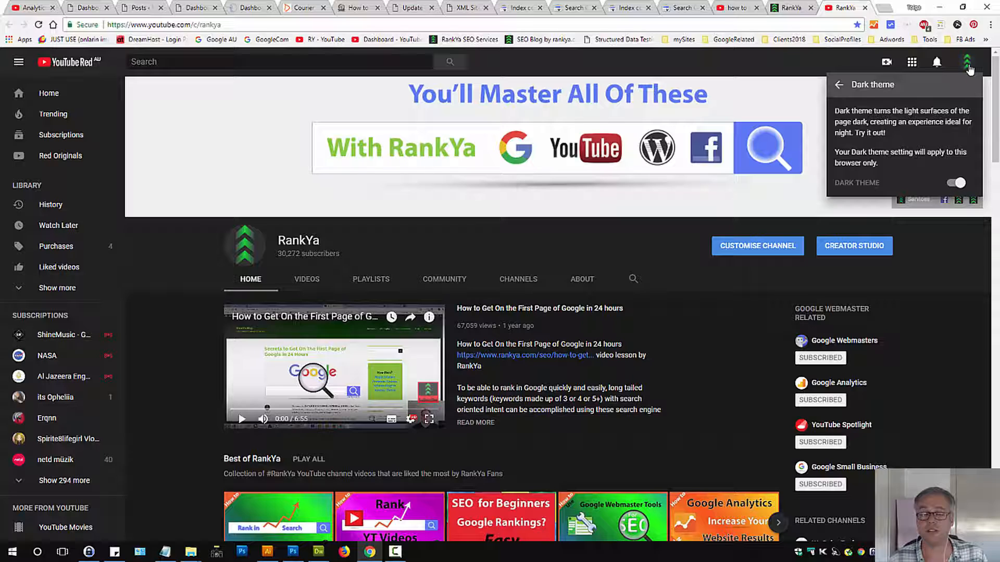
pyautogui.moveTo(967, 95)
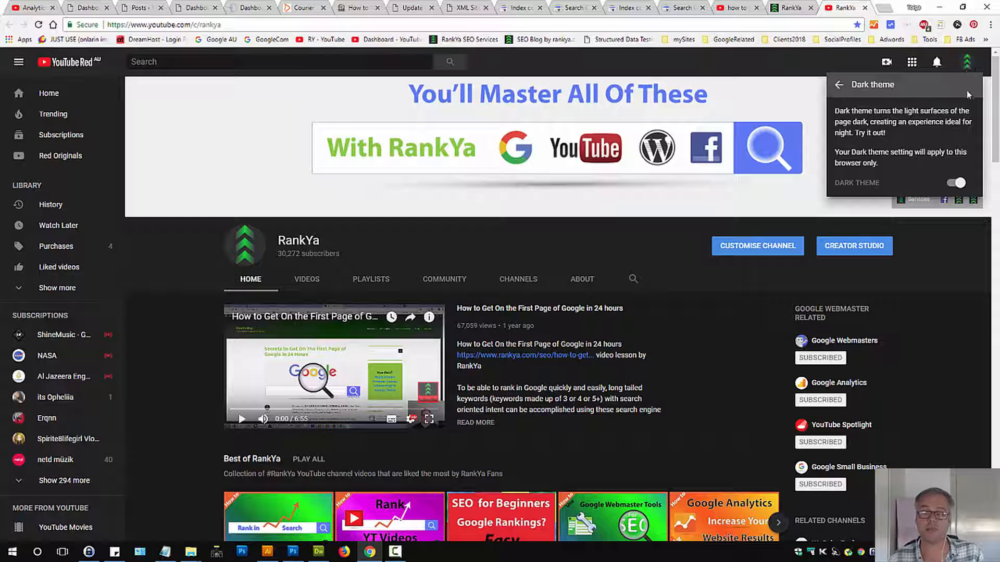
pyautogui.moveTo(671, 345)
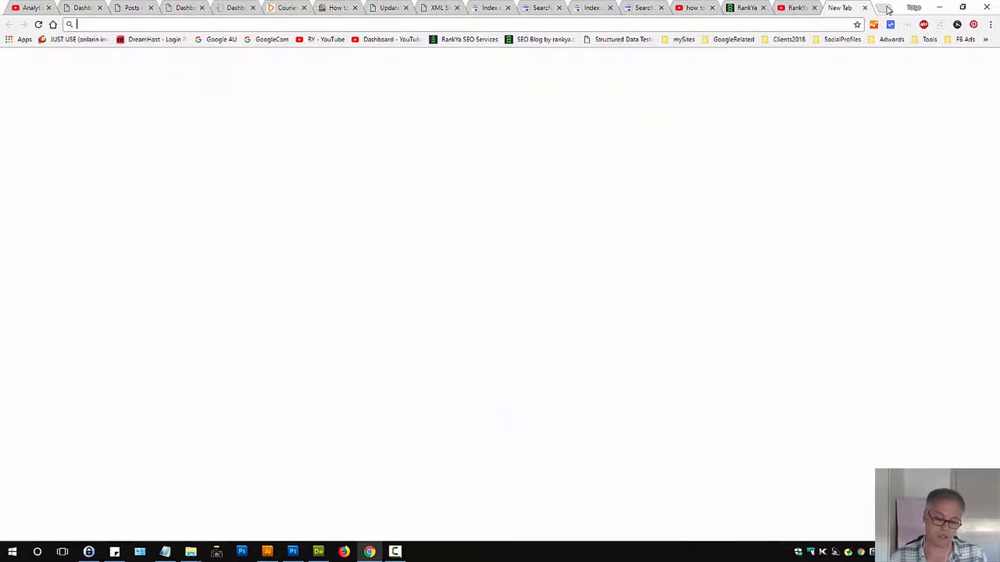
# - Search Google for "chrome change youtube channel theme" in a new tab
pyautogui.write('chrome change youtu')
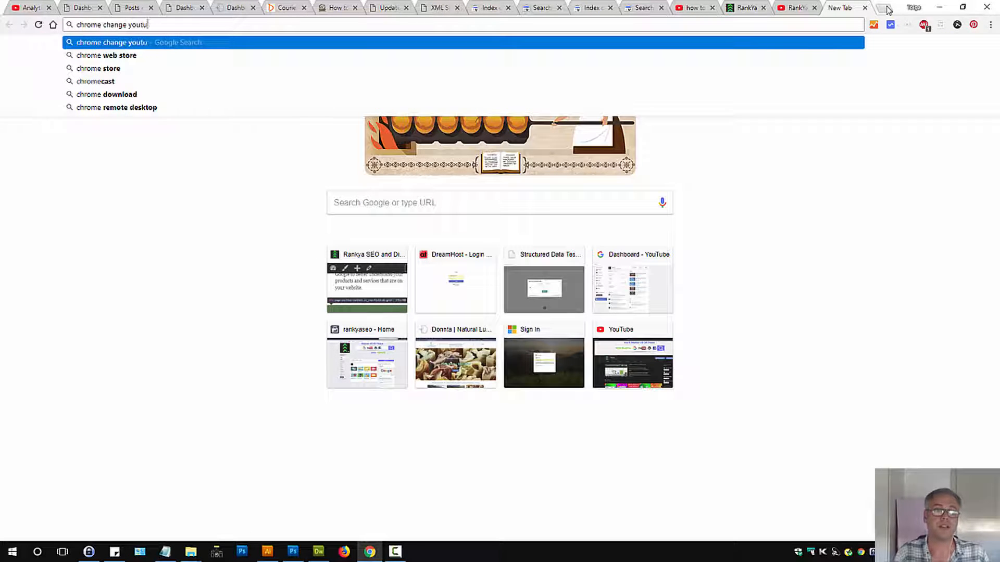
pyautogui.write('be channe')
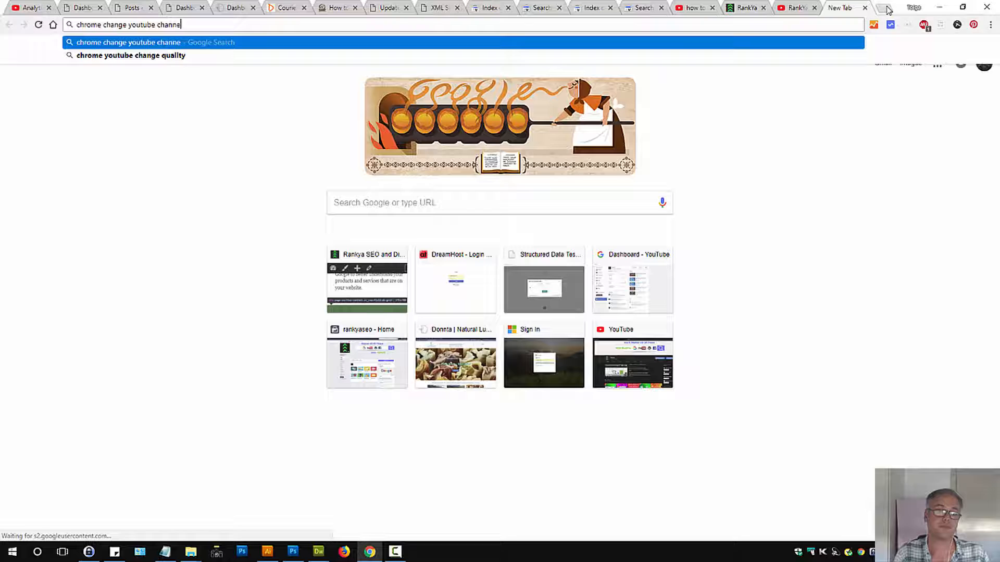
pyautogui.press('Return')
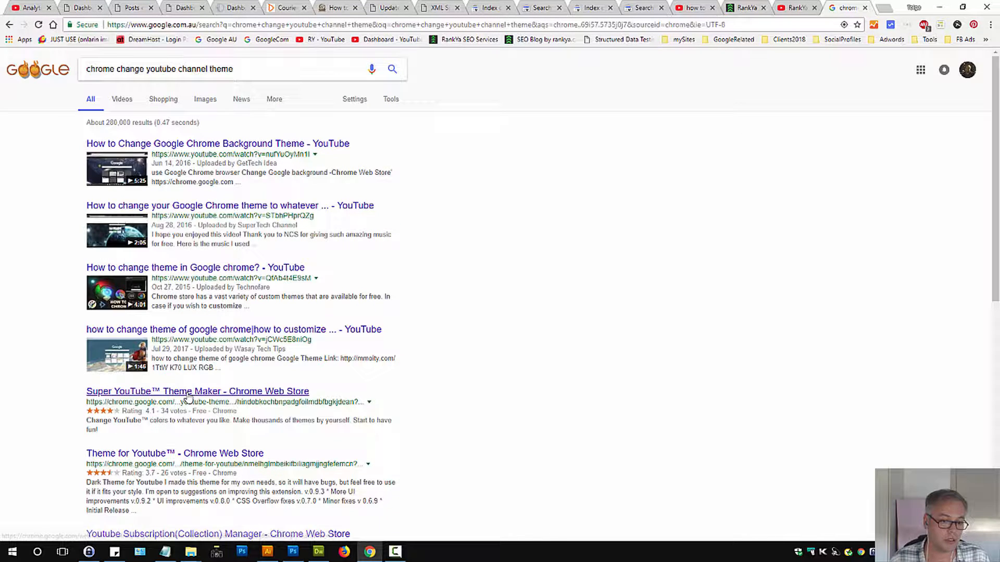
pyautogui.moveTo(185, 399)
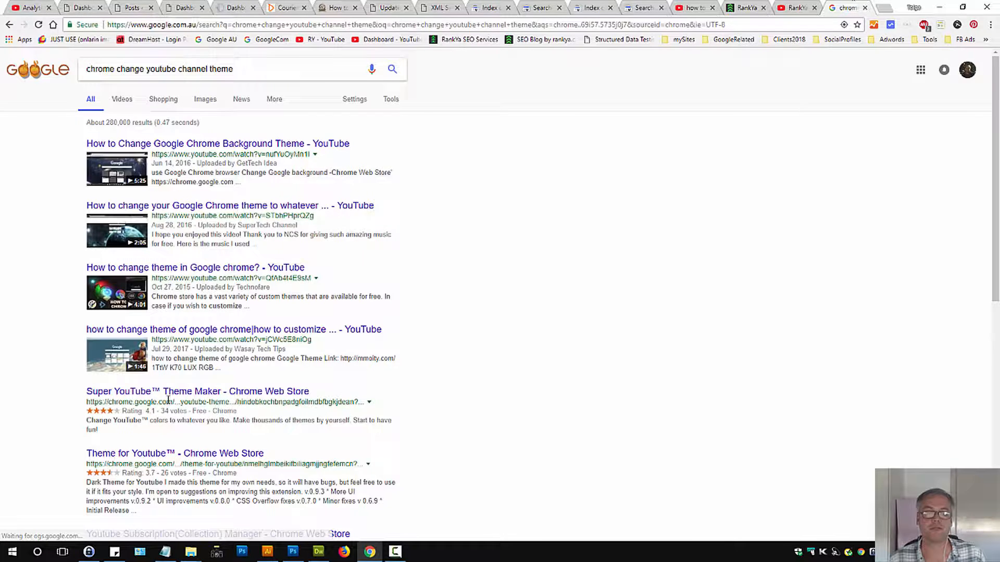
# - Add the Super YouTube Theme Maker extension from the Chrome Web Store and return to the channel page
pyautogui.click(198, 391)
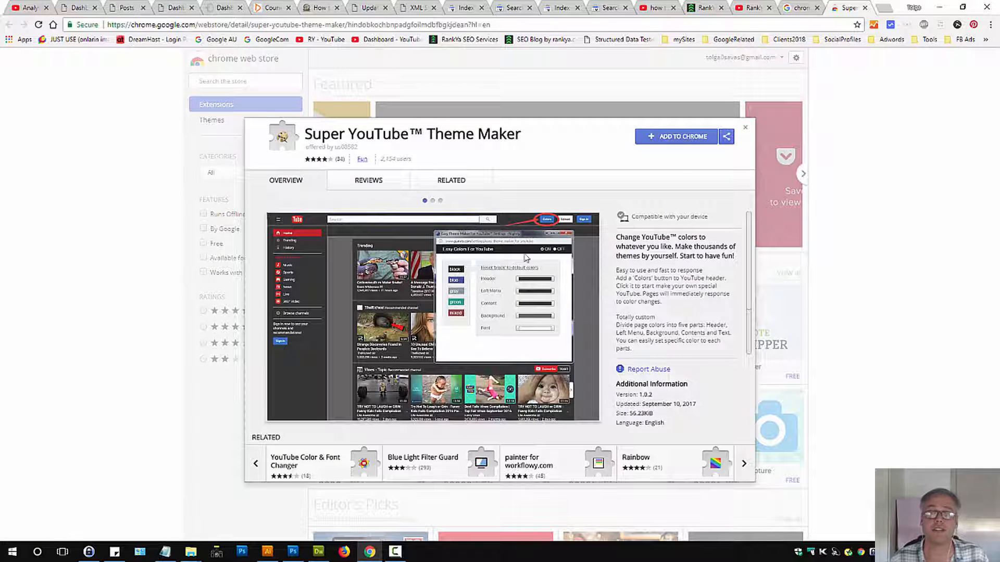
pyautogui.click(675, 136)
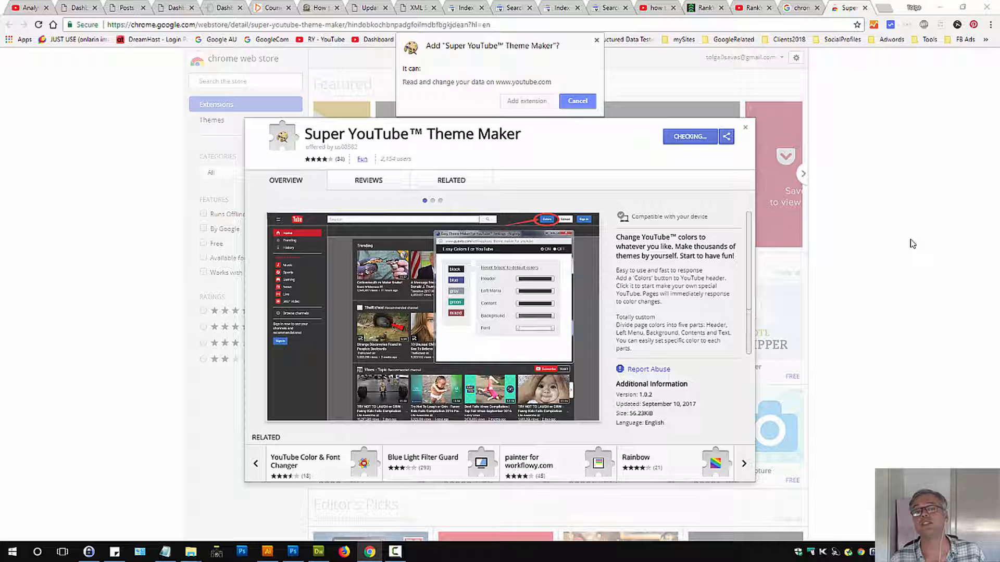
pyautogui.click(576, 101)
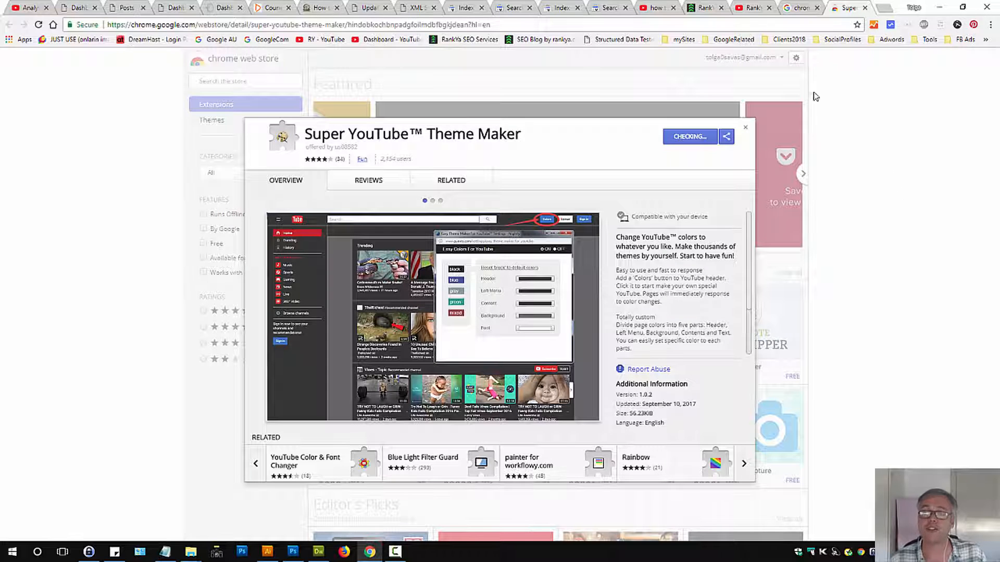
pyautogui.click(688, 136)
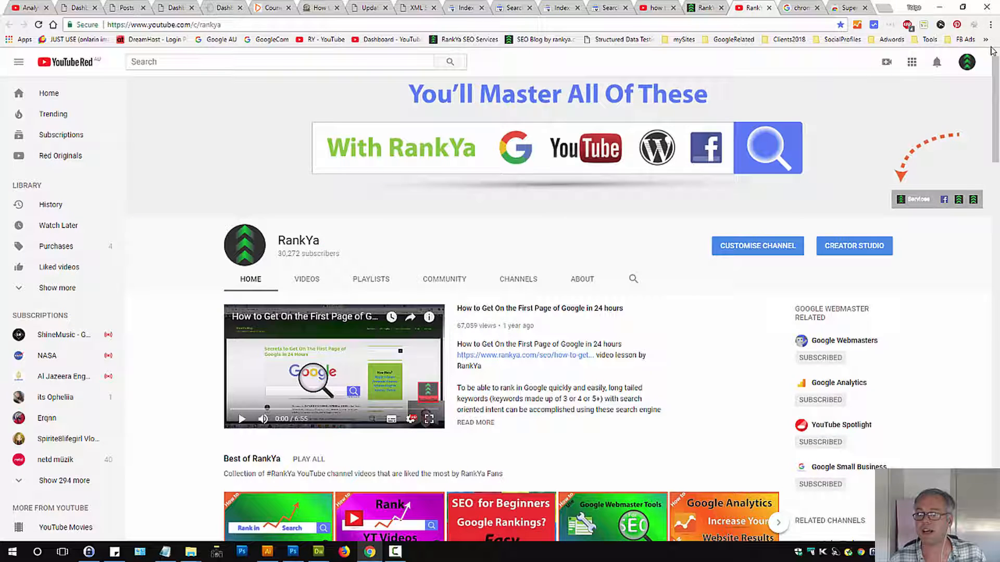
# - Check the new extension's options, then bring up Chrome's main menu with More tools expanded
pyautogui.rightClick(908, 24)
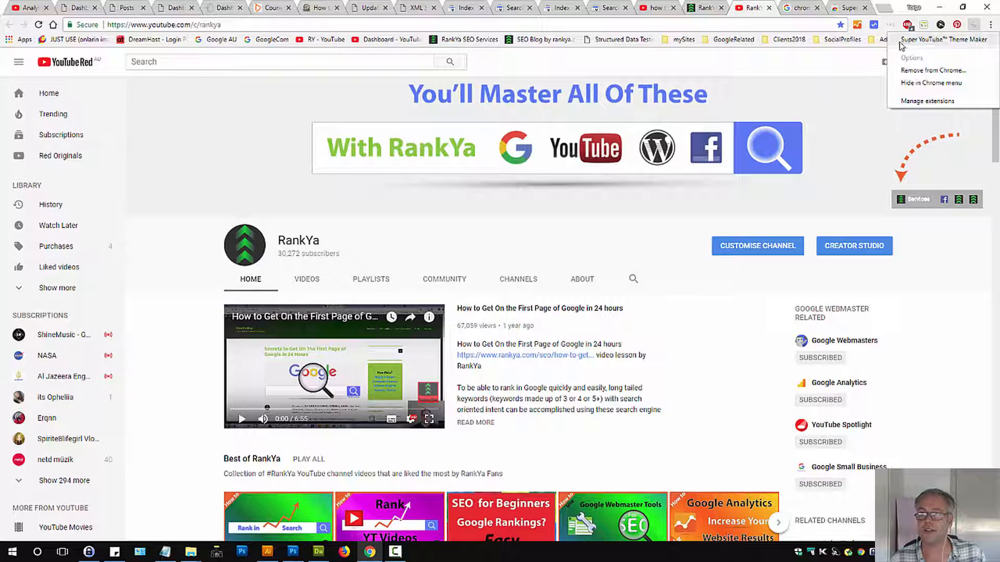
pyautogui.moveTo(923, 47)
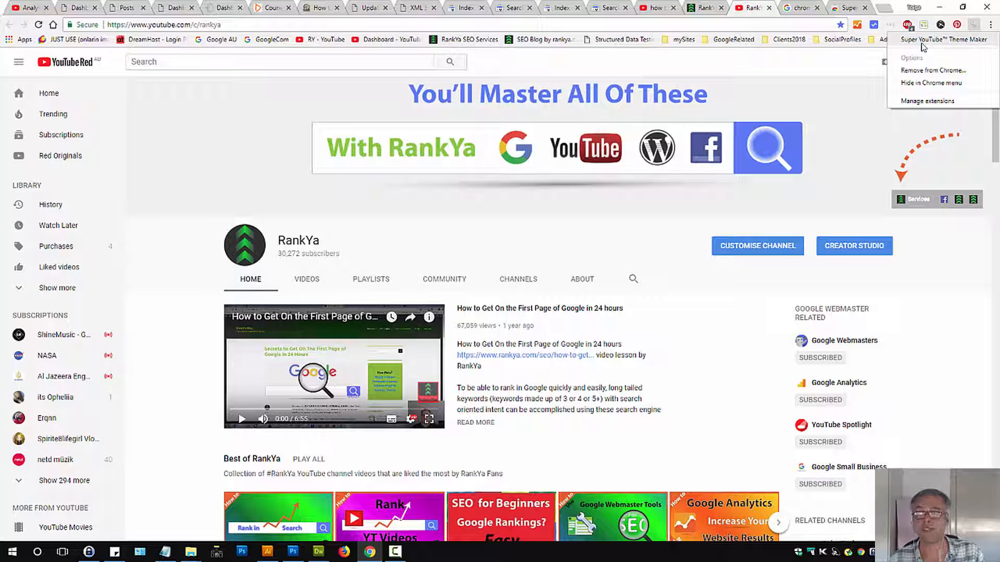
pyautogui.click(990, 24)
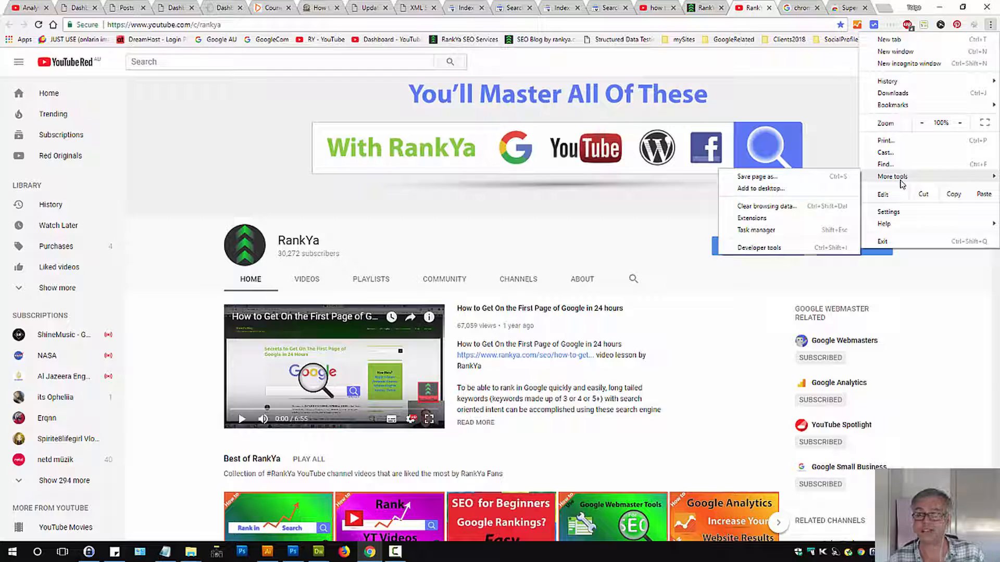
pyautogui.moveTo(993, 38)
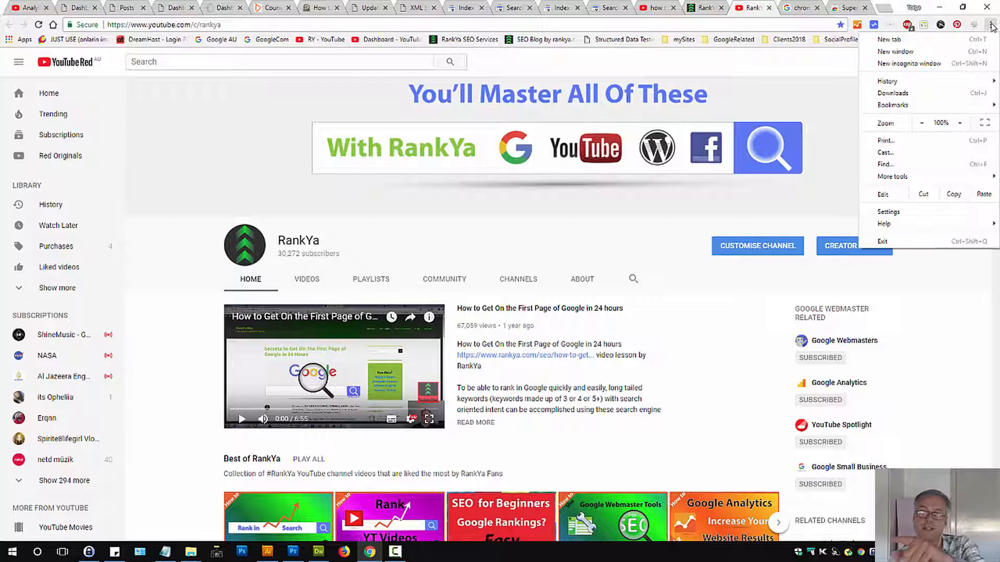
pyautogui.moveTo(893, 177)
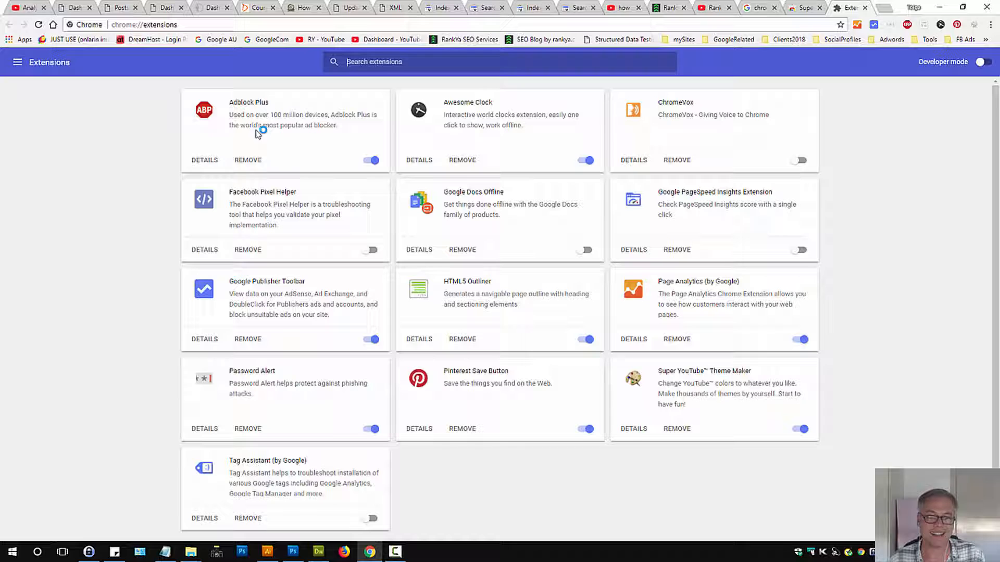
pyautogui.moveTo(319, 437)
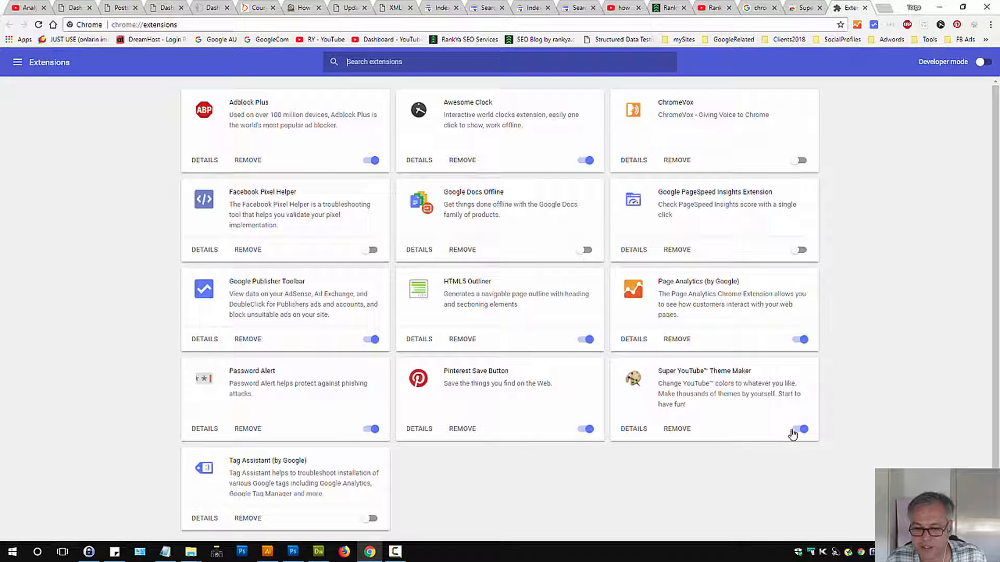
# - Remove Super YouTube Theme Maker from chrome://extensions and confirm the removal
pyautogui.click(676, 428)
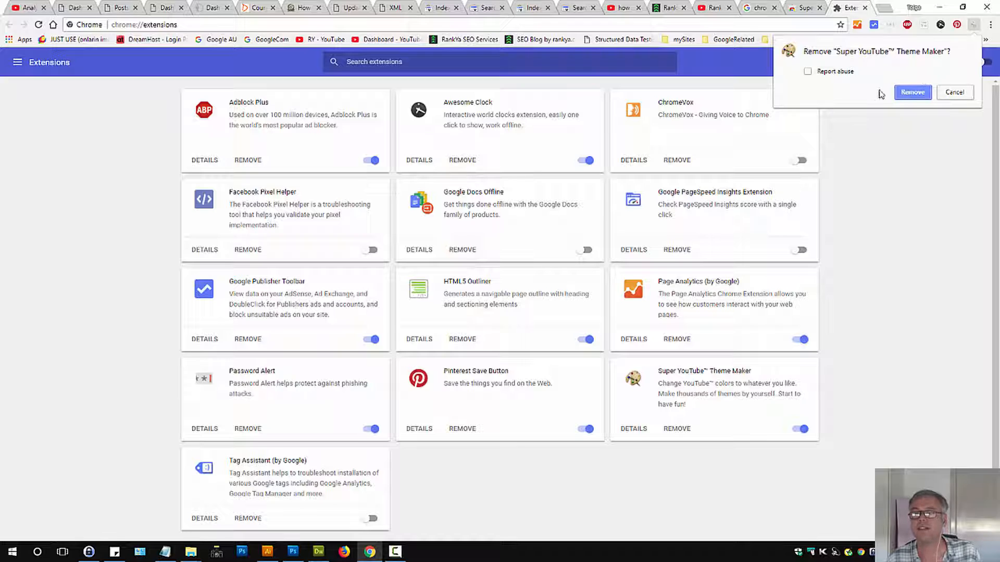
pyautogui.click(912, 92)
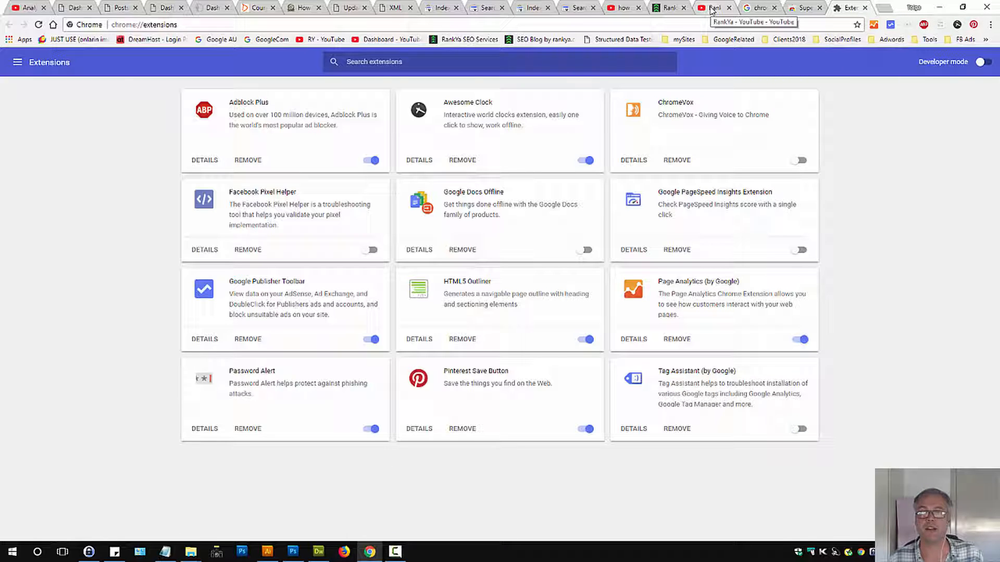
# - Switch back to the RankYa channel page, now in the light theme
pyautogui.click(713, 7)
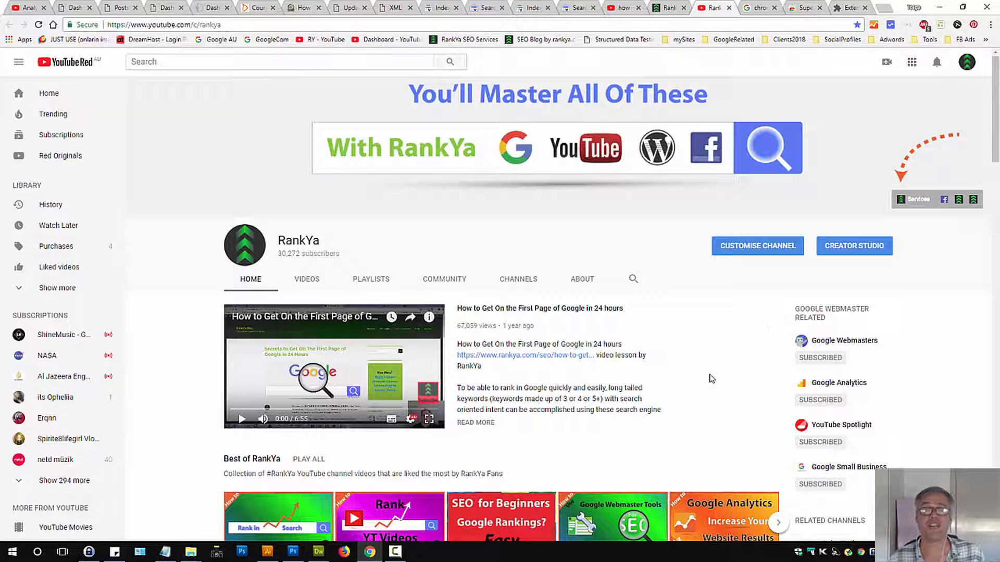
pyautogui.moveTo(712, 373)
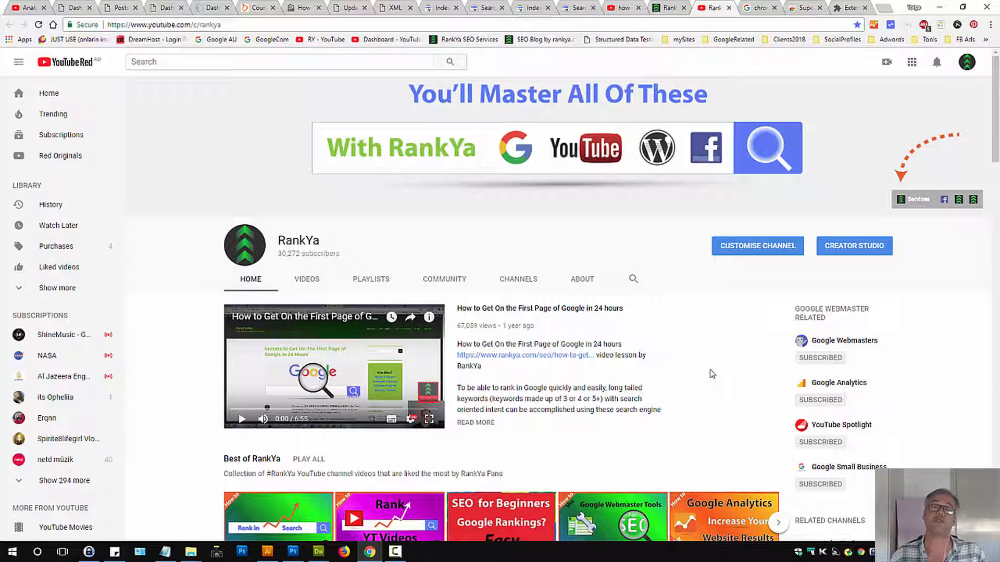
pyautogui.moveTo(712, 372)
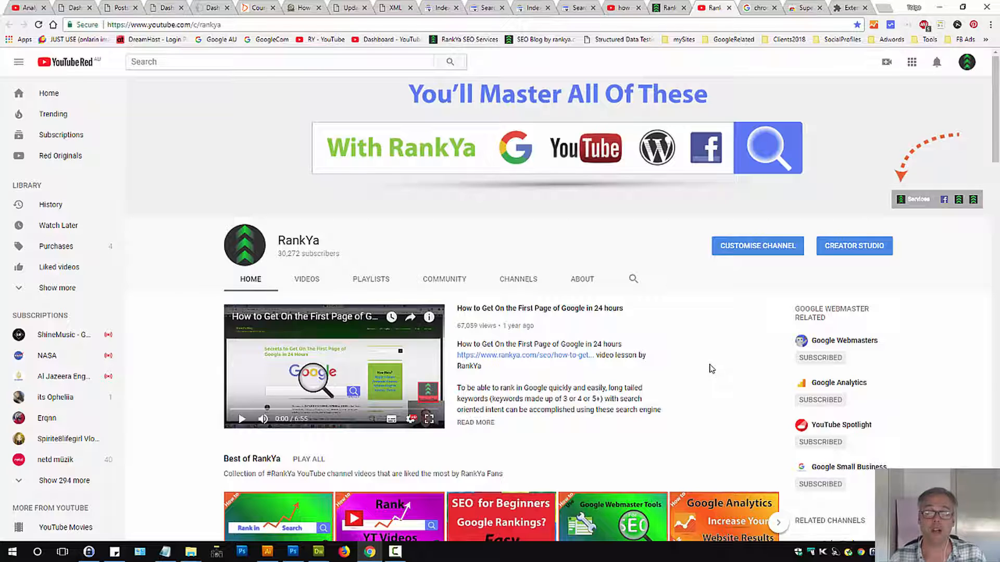